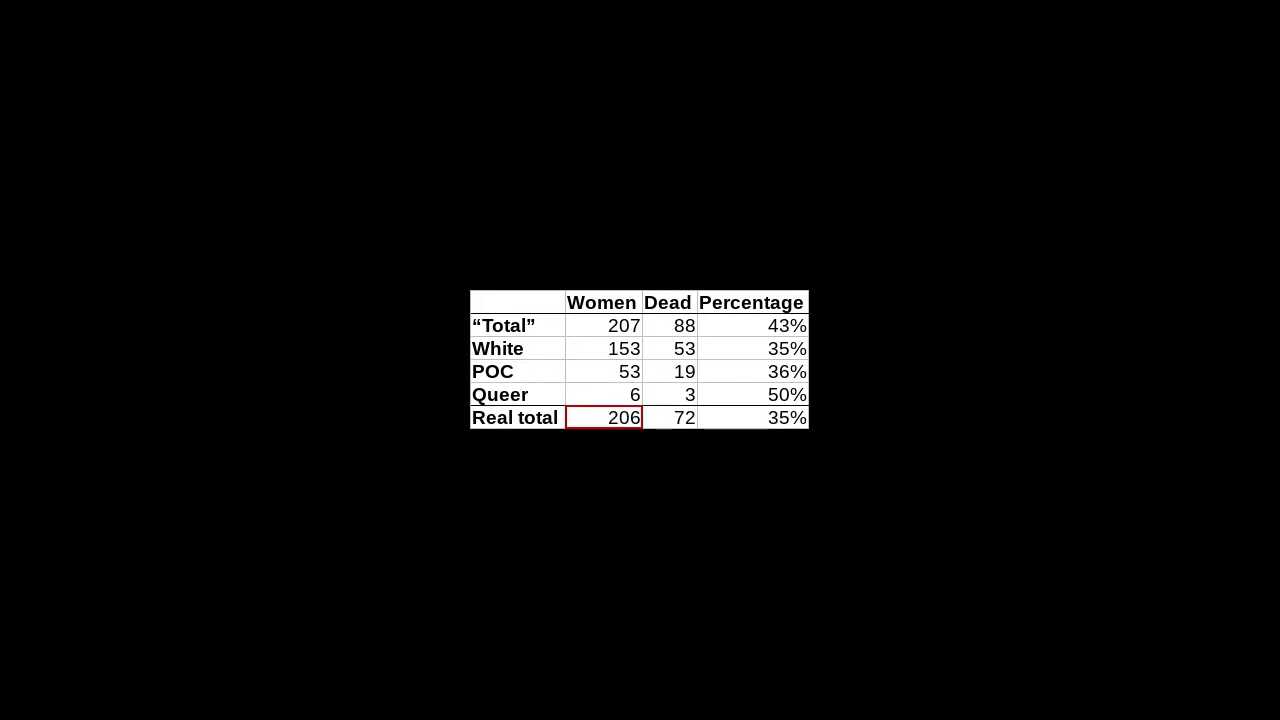
- Move the red outline to the "Total" women count 207, Real total dead 72, then the 43% percentage
{"action": "left_click", "coordinate": [604, 324]}
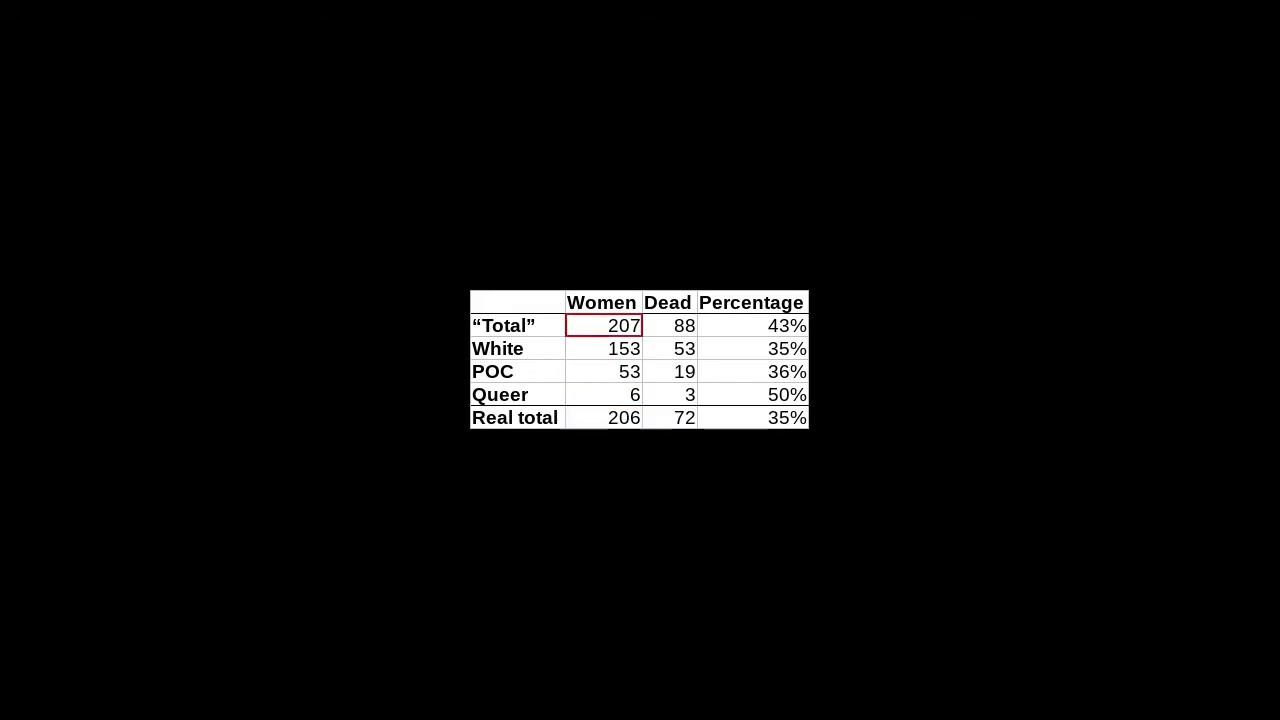
{"action": "left_click", "coordinate": [668, 418]}
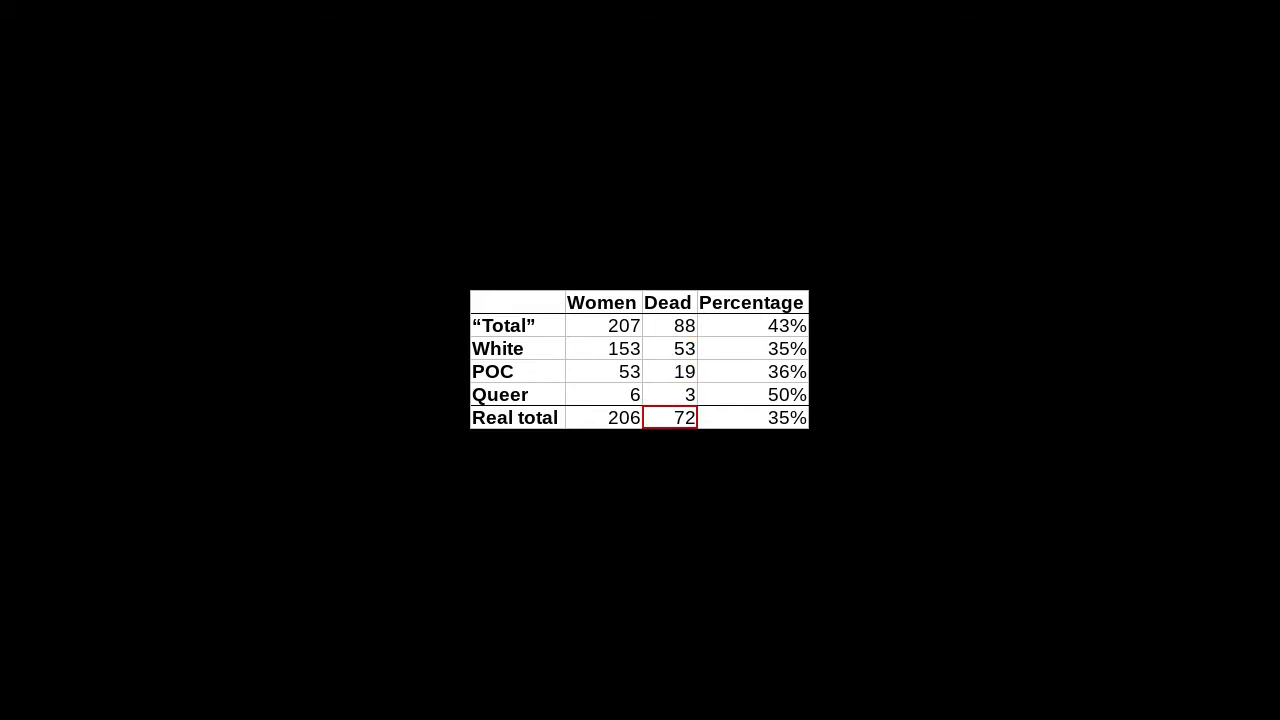
{"action": "left_click", "coordinate": [752, 324]}
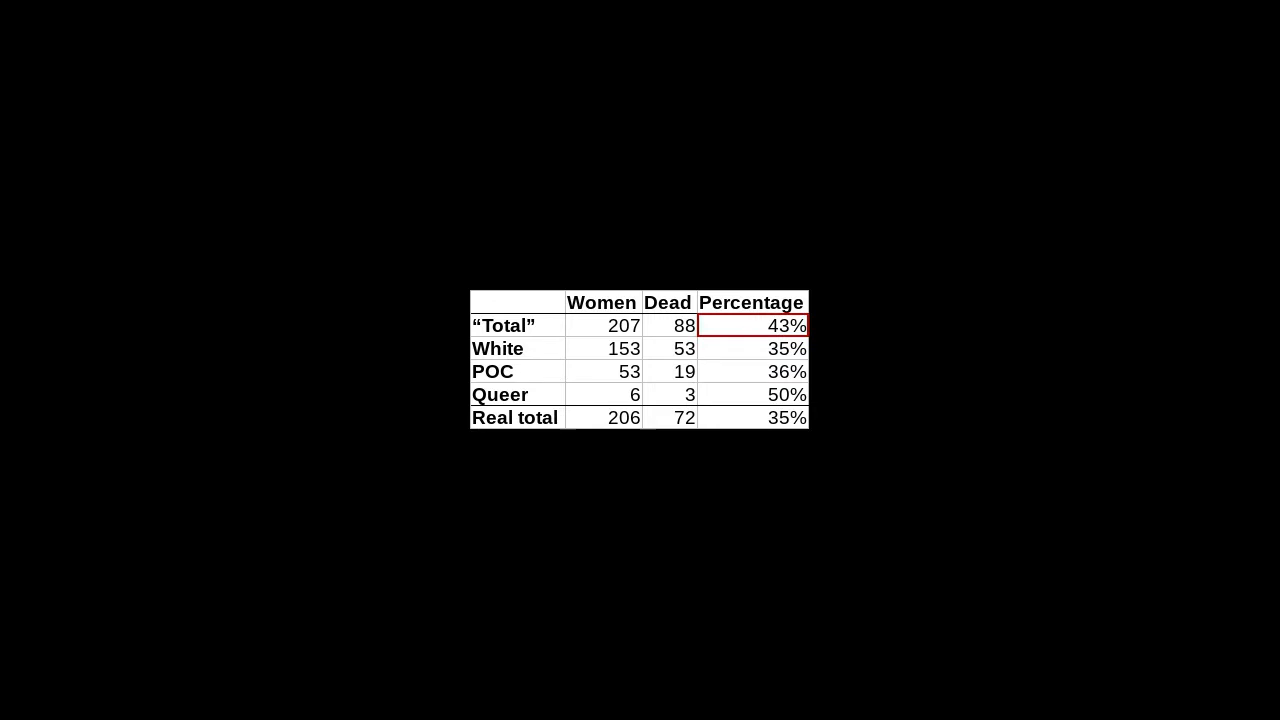
- Outline the White and POC percentages, then reveal the z*-value margin-of-error columns with 70% marked
{"action": "left_click", "coordinate": [752, 360]}
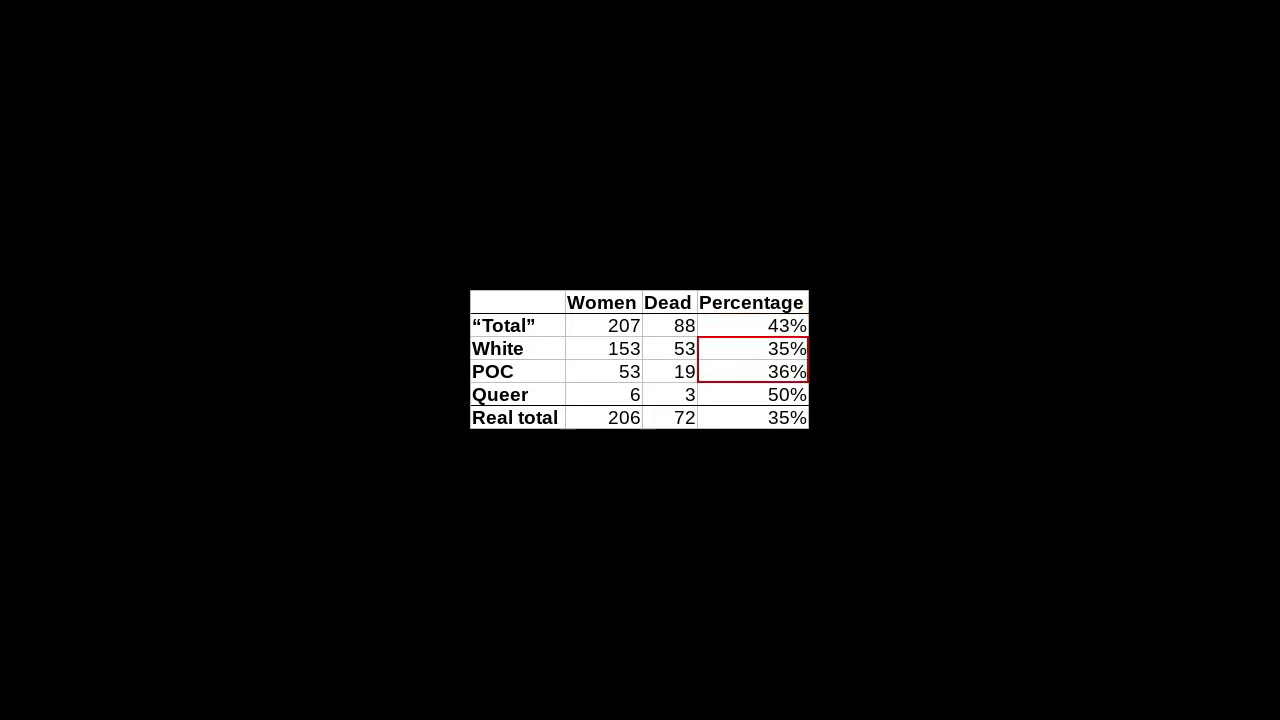
{"action": "left_click", "coordinate": [756, 324]}
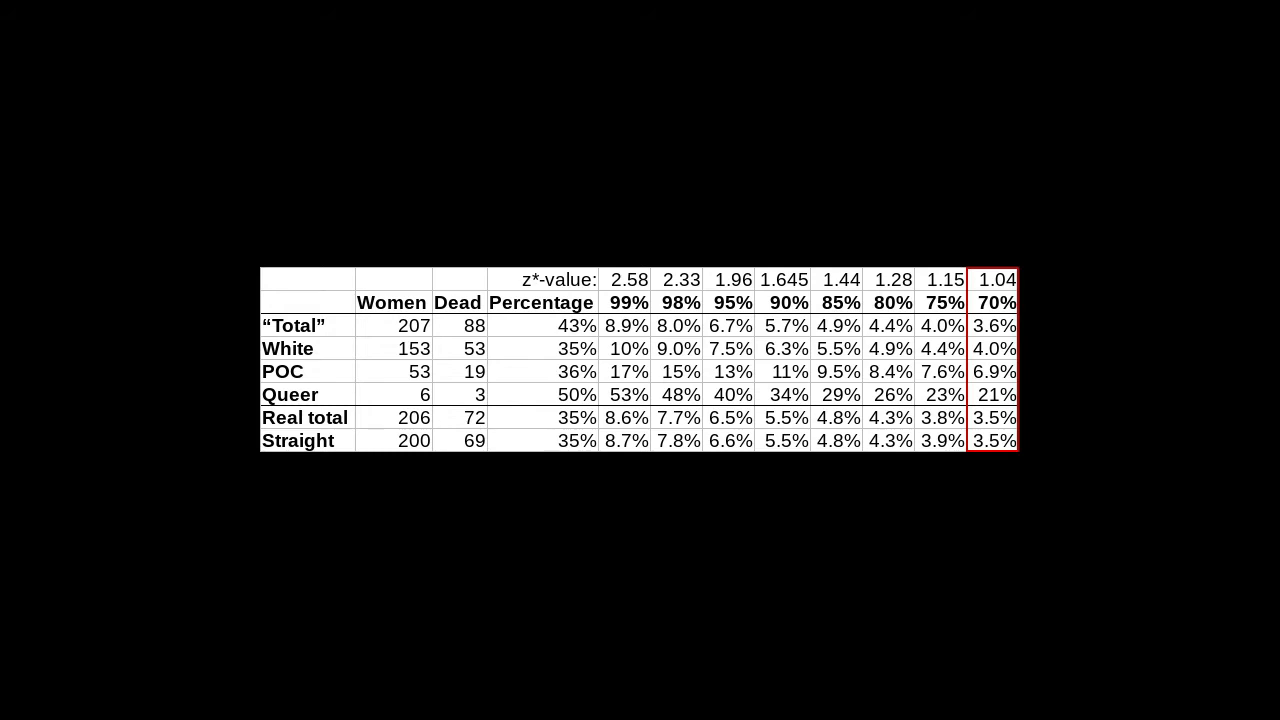
- Outline POC's 6.9% margin, show the 70% confidence-interval equations, then the 19/53 > 53/153 and 3/6 > 69/200 comparisons
{"action": "left_click", "coordinate": [992, 370]}
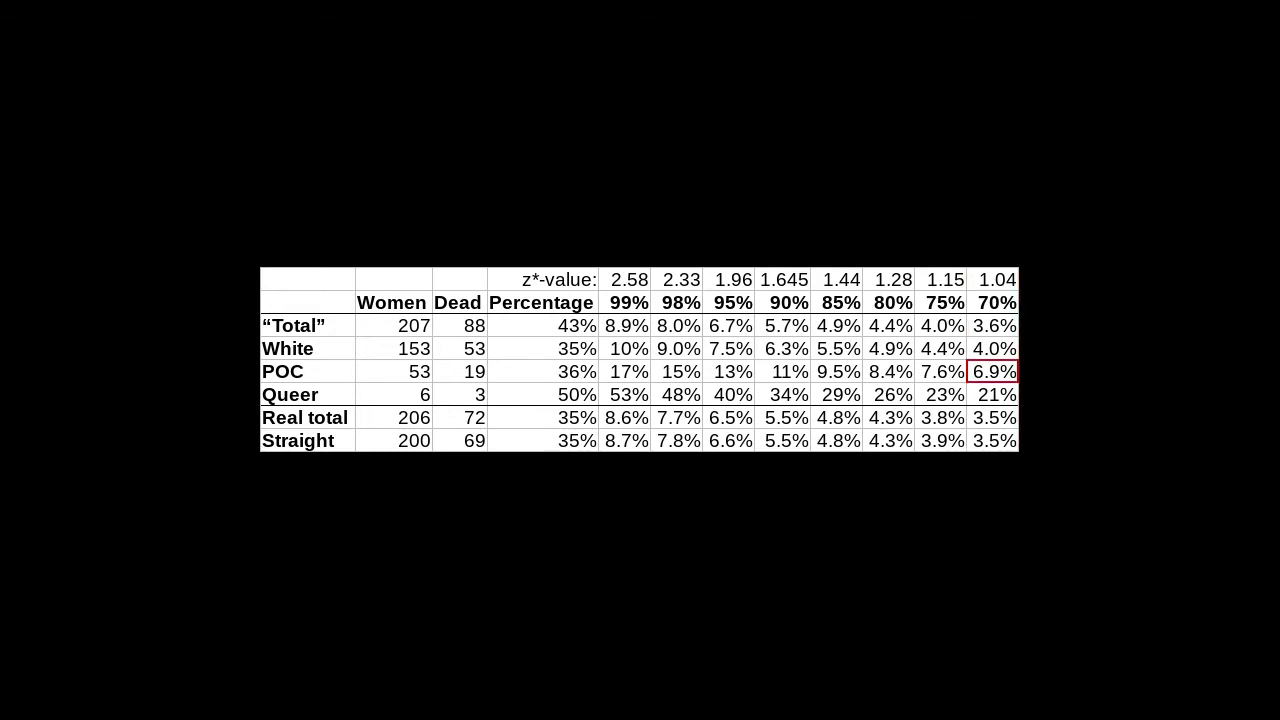
{"action": "left_click", "coordinate": [992, 394]}
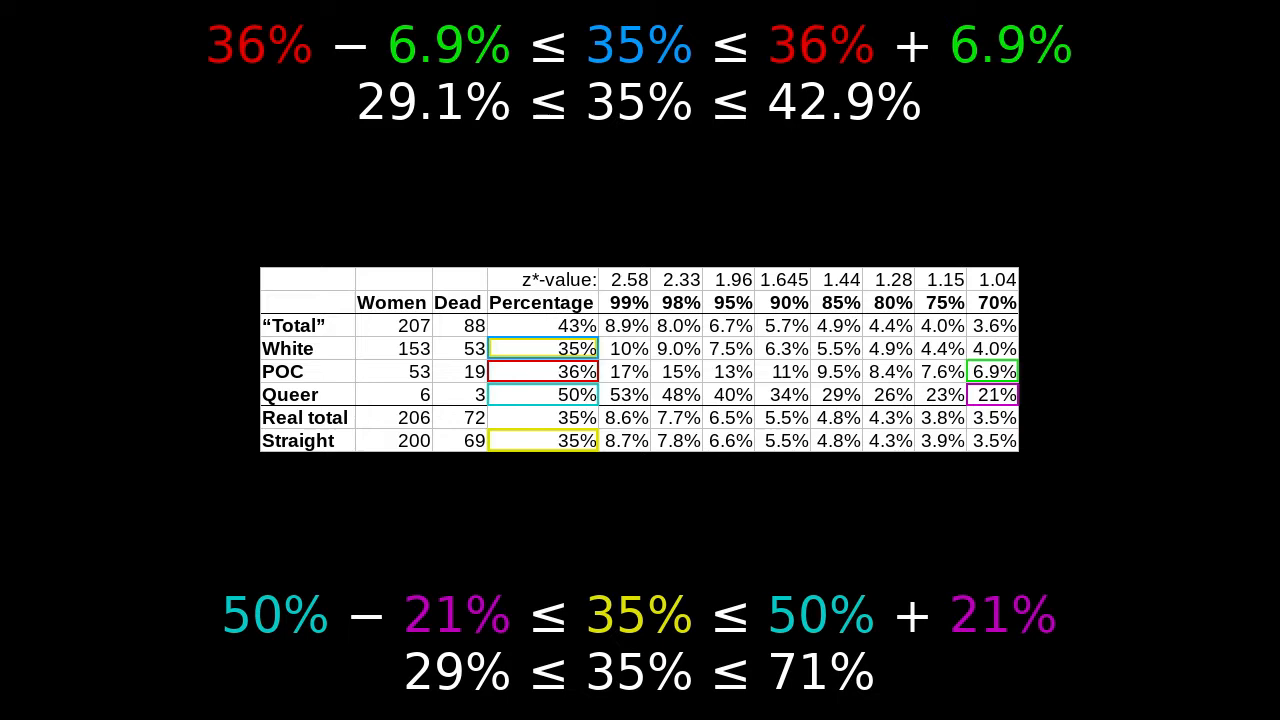
{"action": "key", "text": "right"}
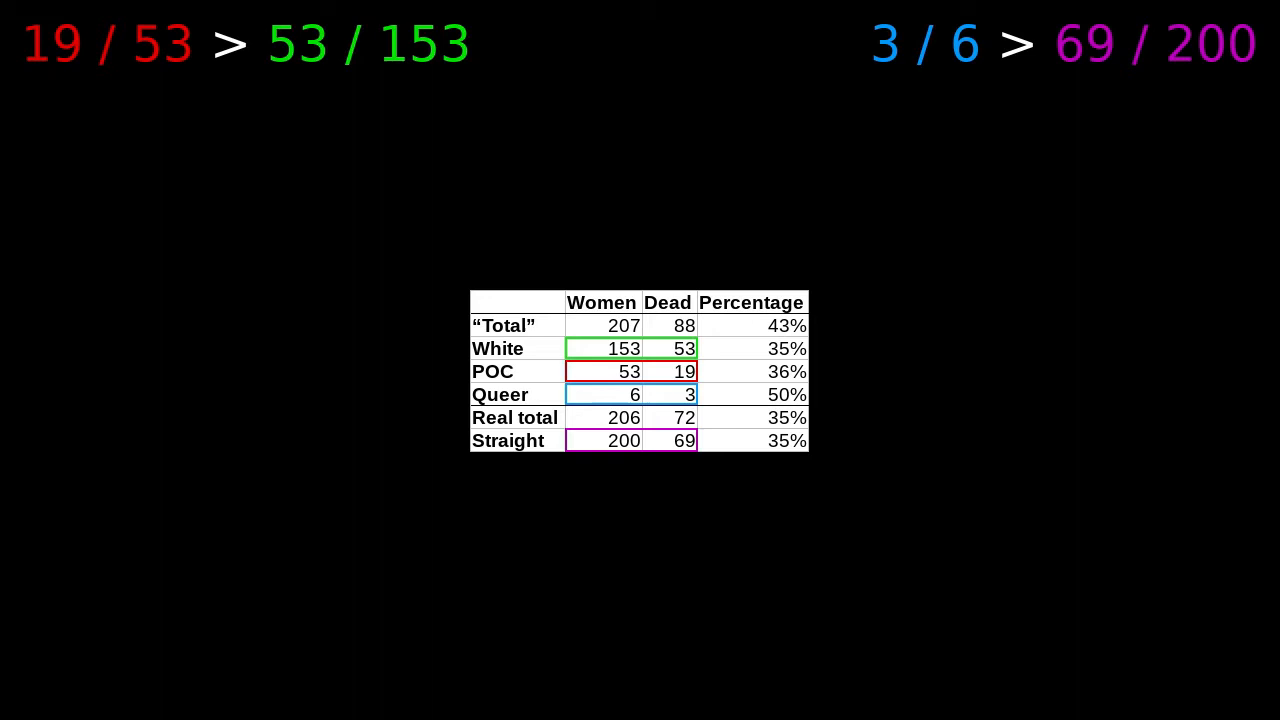